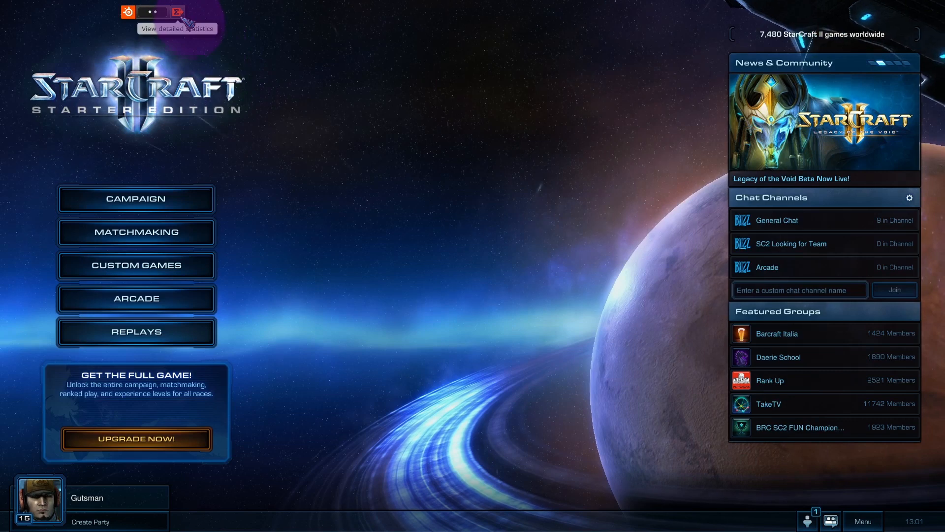
- Bring up the Sentry Game Analyzer's detailed statistics with the recorded replay list
{"action": "left_click", "coordinate": [175, 12]}
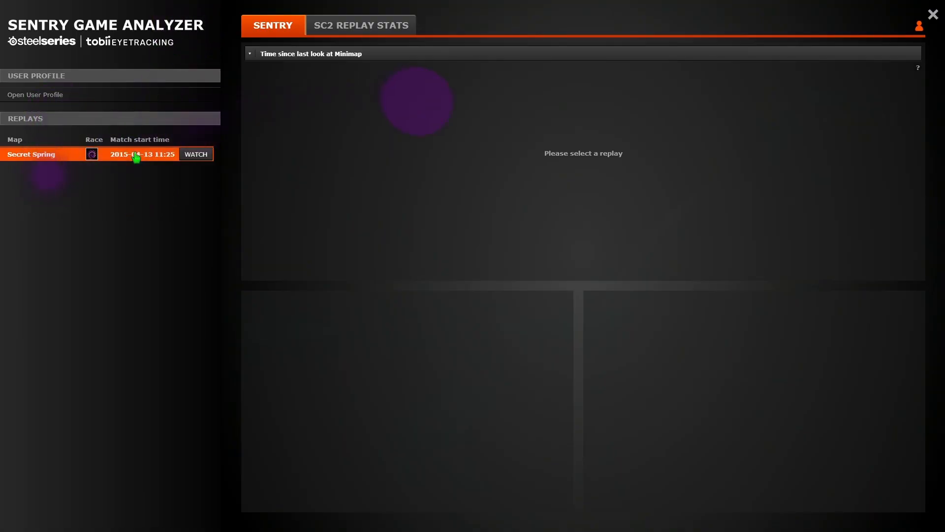
- Load the Secret Spring replay and chart Resources, Looks at regions, then Fixations per minute
{"action": "left_click", "coordinate": [195, 154]}
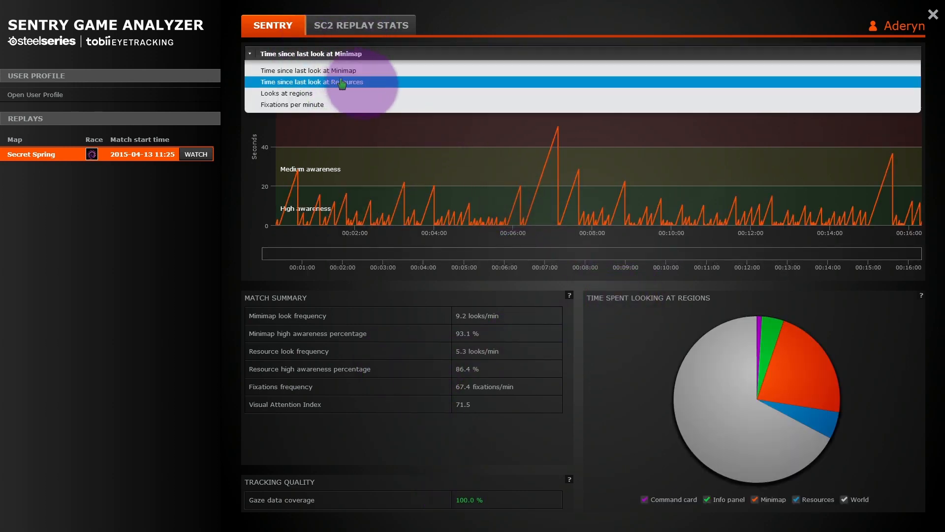
{"action": "left_click", "coordinate": [312, 82]}
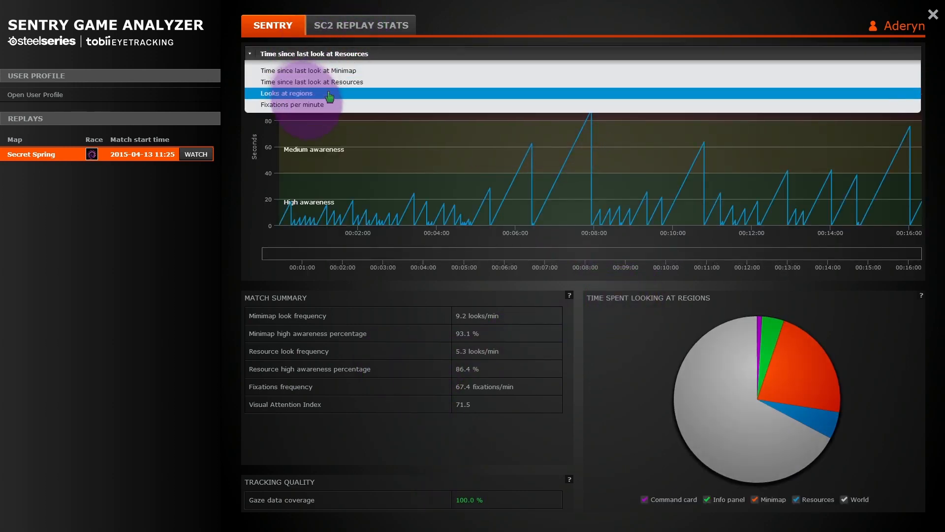
{"action": "left_click", "coordinate": [287, 92]}
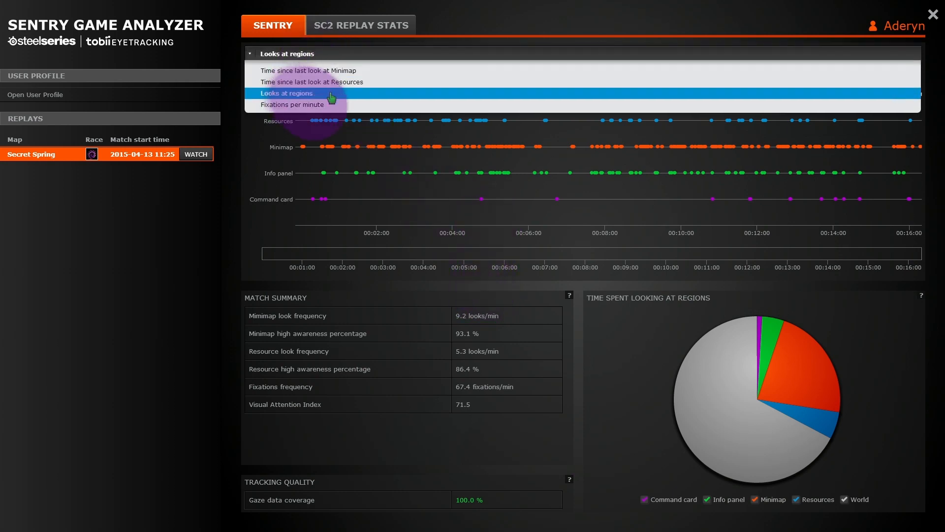
{"action": "left_click", "coordinate": [294, 105]}
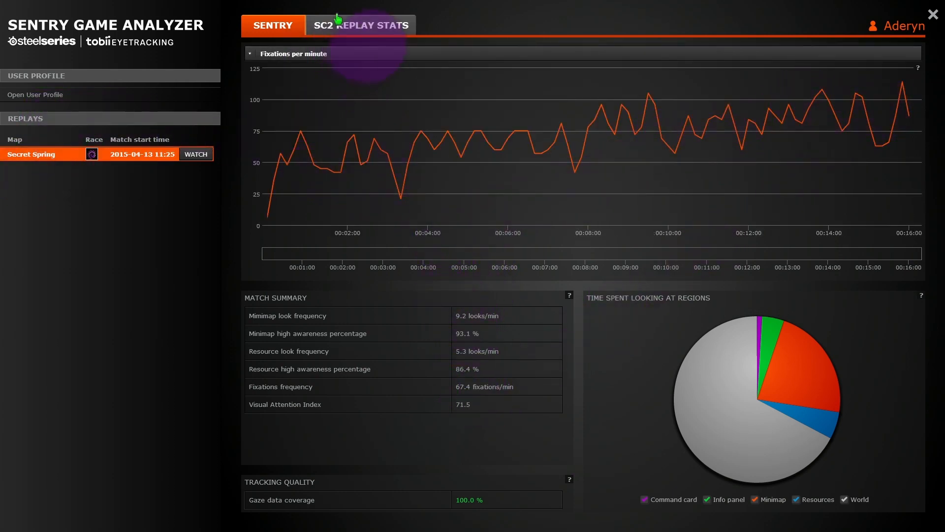
- View the Secret Spring match on SC2 Replay Stats and head to its chat history
{"action": "left_click", "coordinate": [360, 24]}
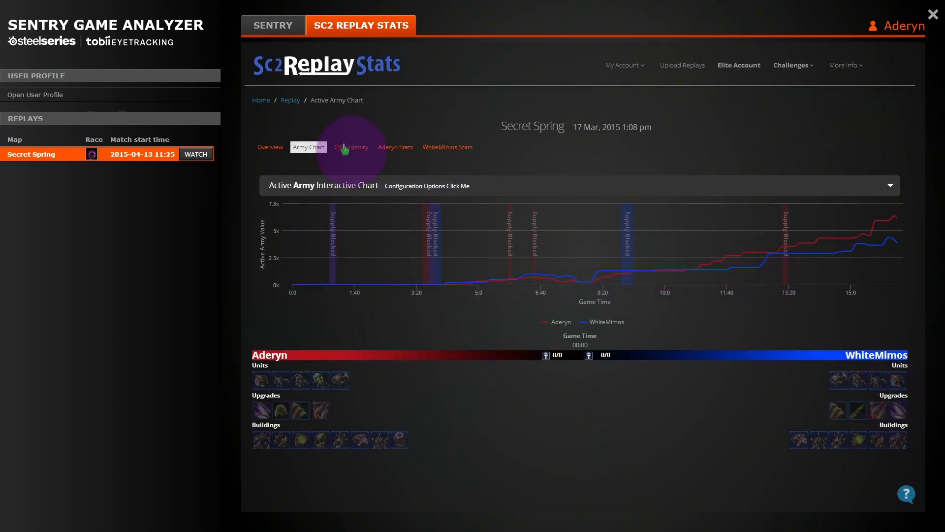
{"action": "left_click", "coordinate": [350, 147]}
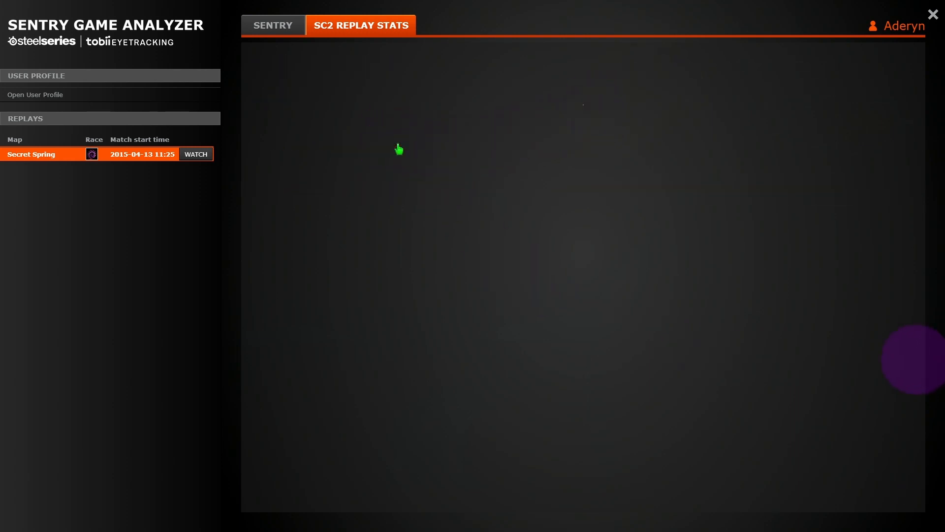
- Go to the SC2 Replay Stats Upload Replays page, opening it in the web browser
{"action": "left_click", "coordinate": [195, 153]}
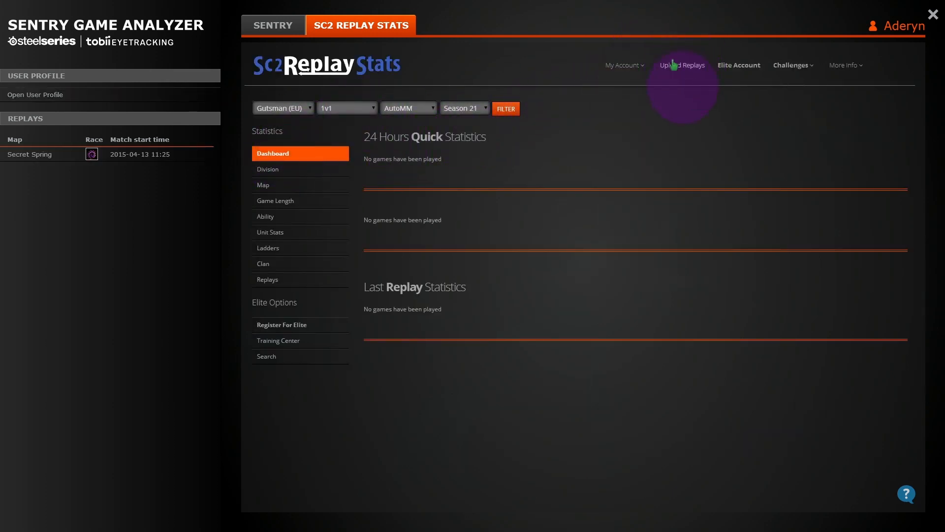
{"action": "left_click", "coordinate": [682, 64]}
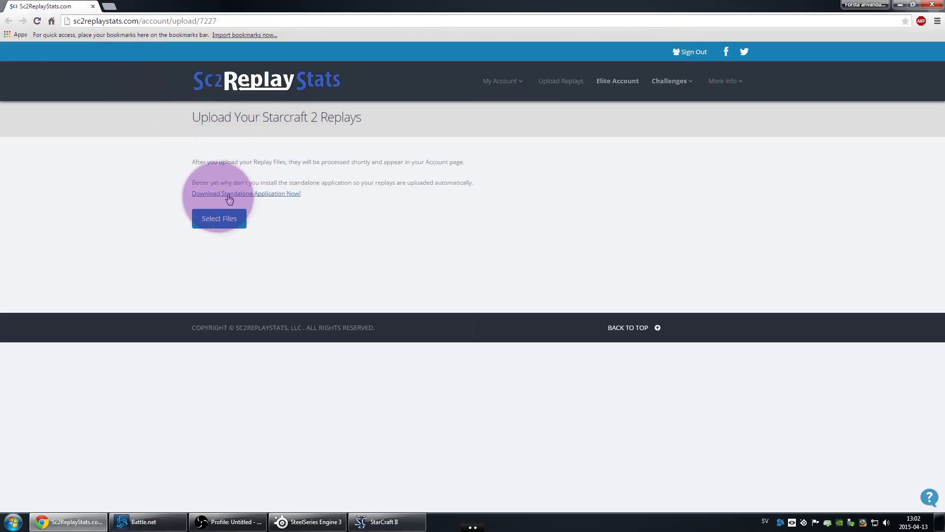
- Start selecting replay files to upload, then cancel the file picker
{"action": "left_click", "coordinate": [219, 219]}
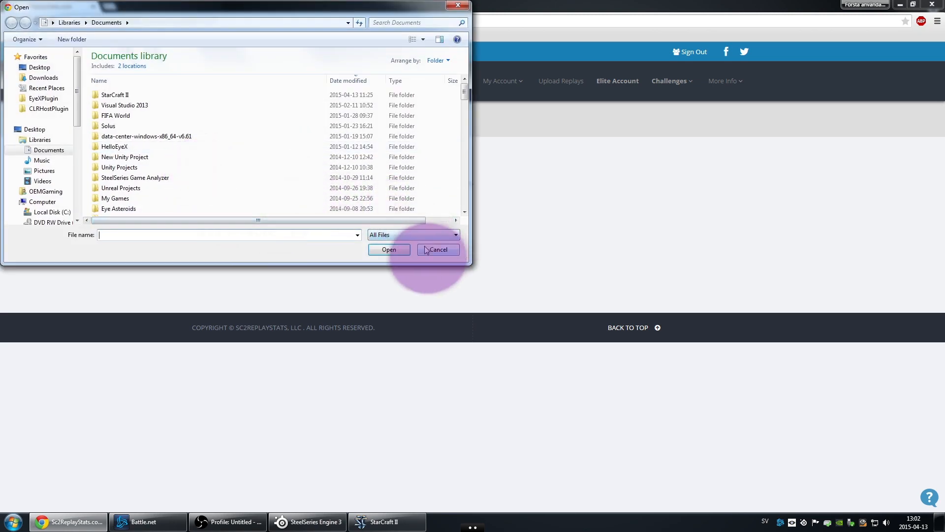
{"action": "left_click", "coordinate": [437, 249]}
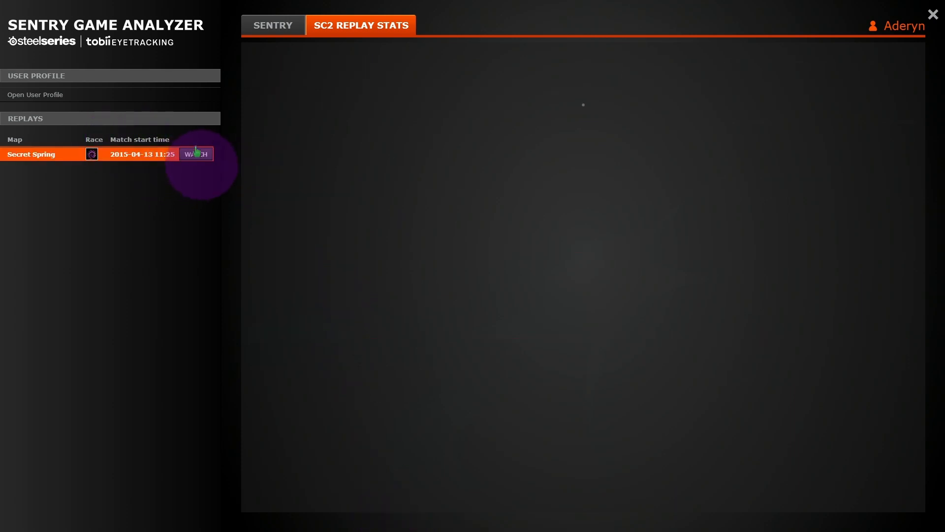
- Watch the Secret Spring replay with its minimap-awareness chart
{"action": "left_click", "coordinate": [195, 154]}
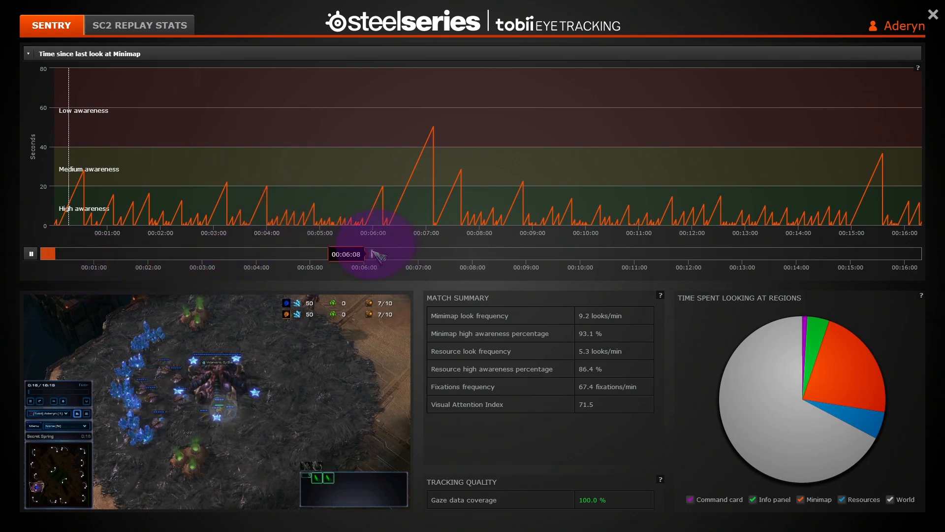
- Jump the replay to about 6:08, check the SC2 Replay Stats overview, and return to the Sentry charts
{"action": "left_click", "coordinate": [139, 25]}
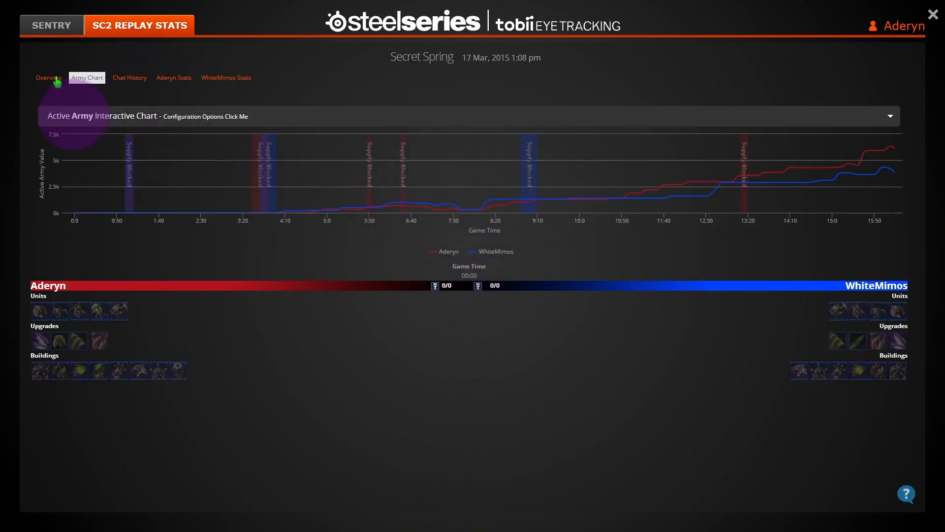
{"action": "left_click", "coordinate": [47, 76]}
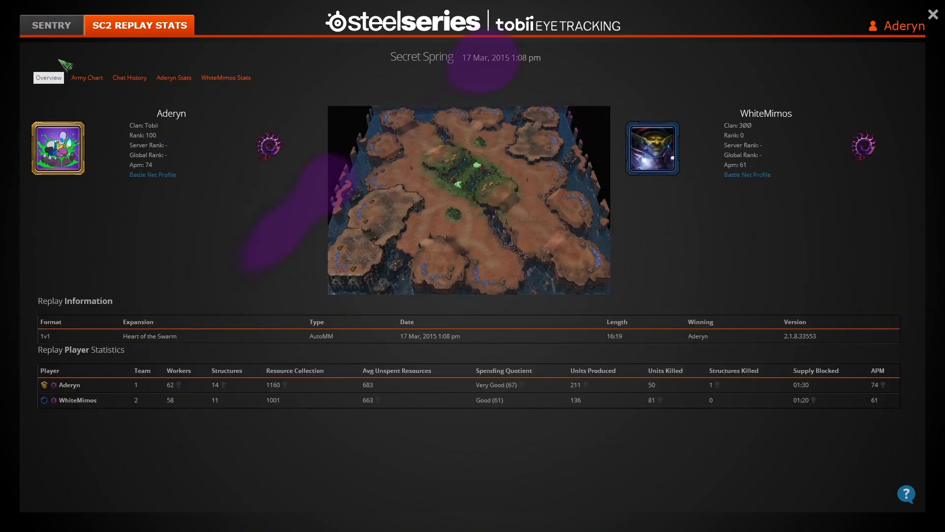
{"action": "left_click", "coordinate": [51, 25]}
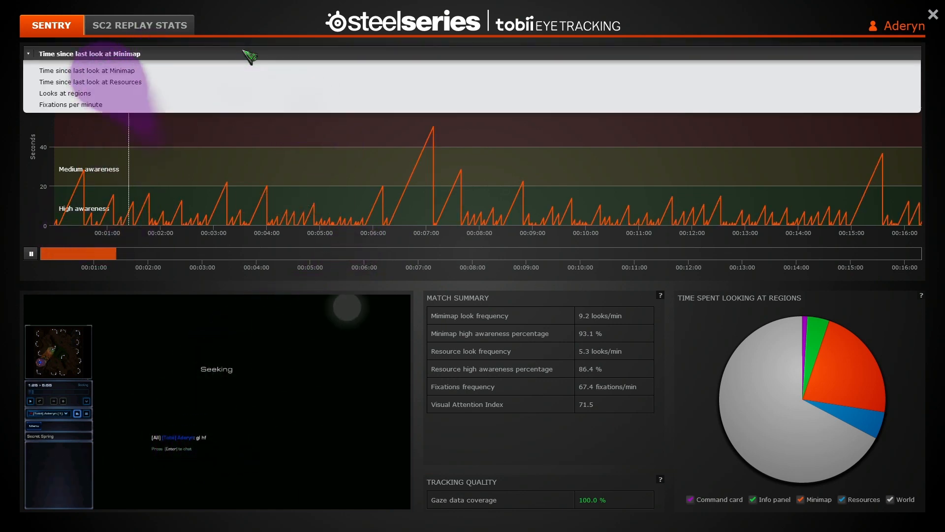
- Keep the minimap chart and close the analyzer to watch the replay in-game with the overlay
{"action": "left_click", "coordinate": [367, 253]}
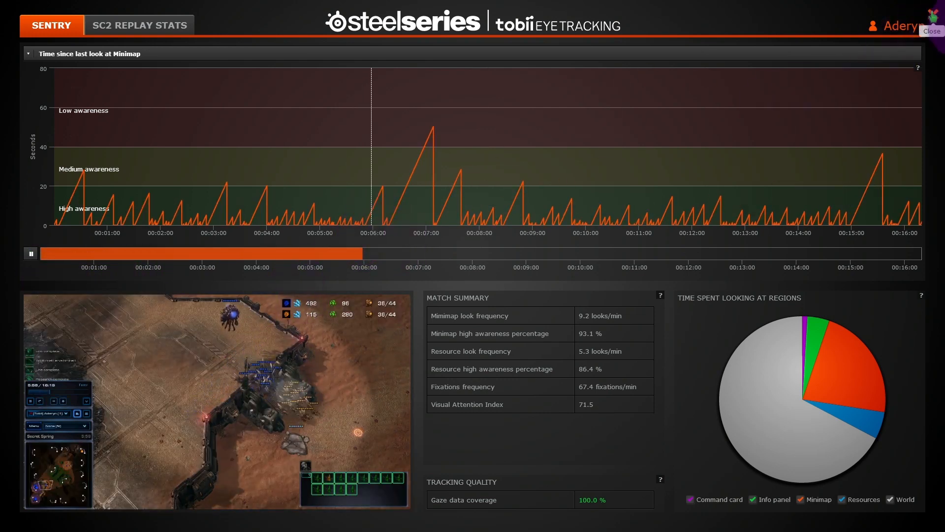
{"action": "left_click", "coordinate": [931, 32]}
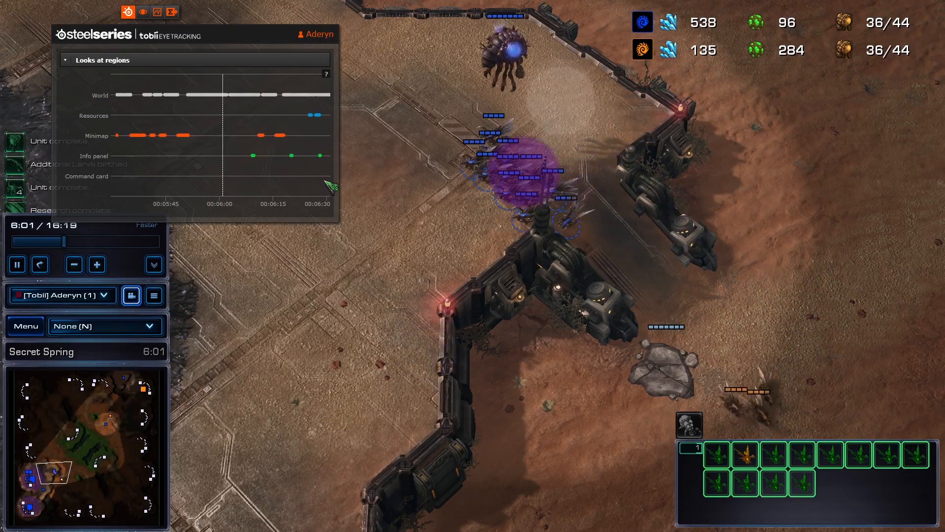